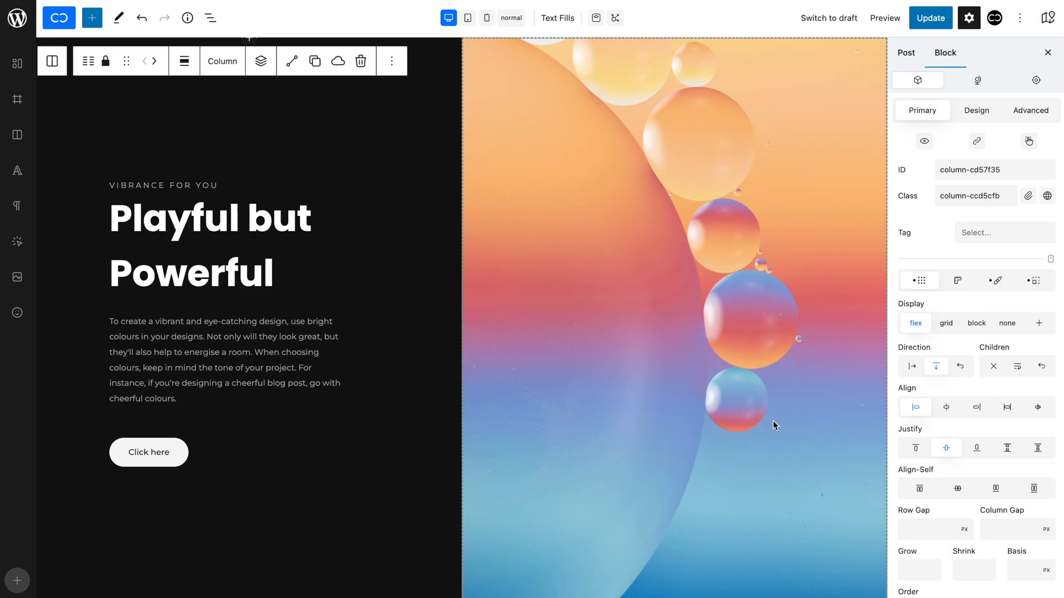
Give the heading a blue-to-coral-to-peach linear gradient background and rotate its angle
{"action": "left_click", "coordinate": [210, 218]}
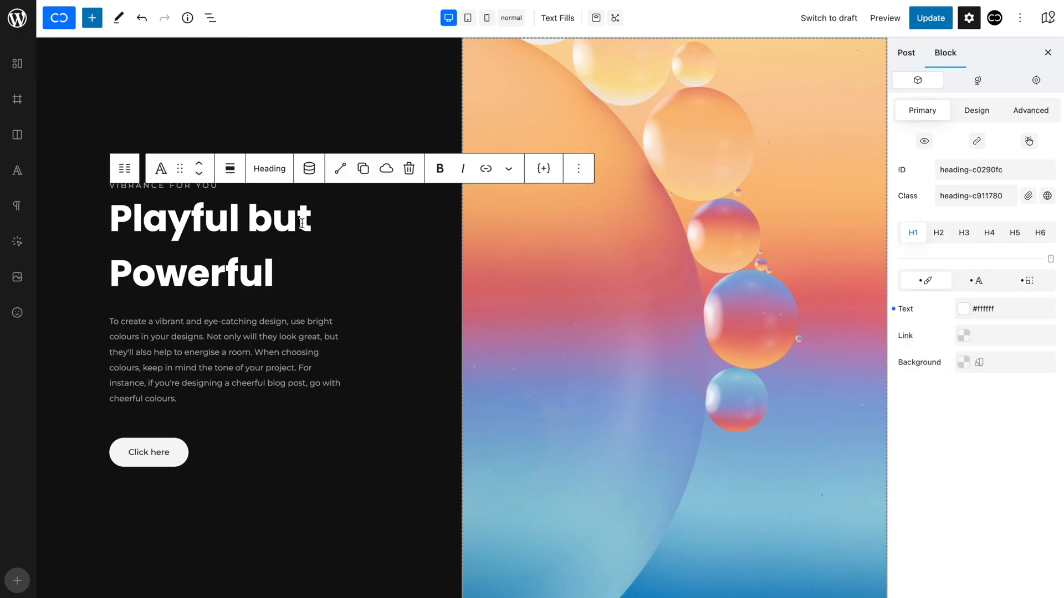
{"action": "left_click", "coordinate": [976, 110]}
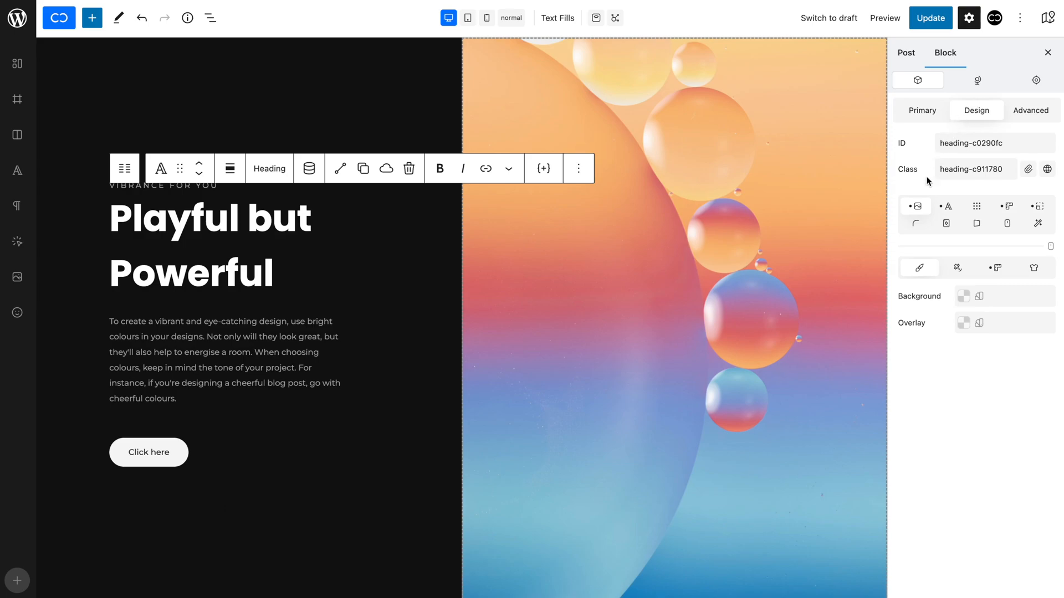
{"action": "mouse_move", "coordinate": [919, 268]}
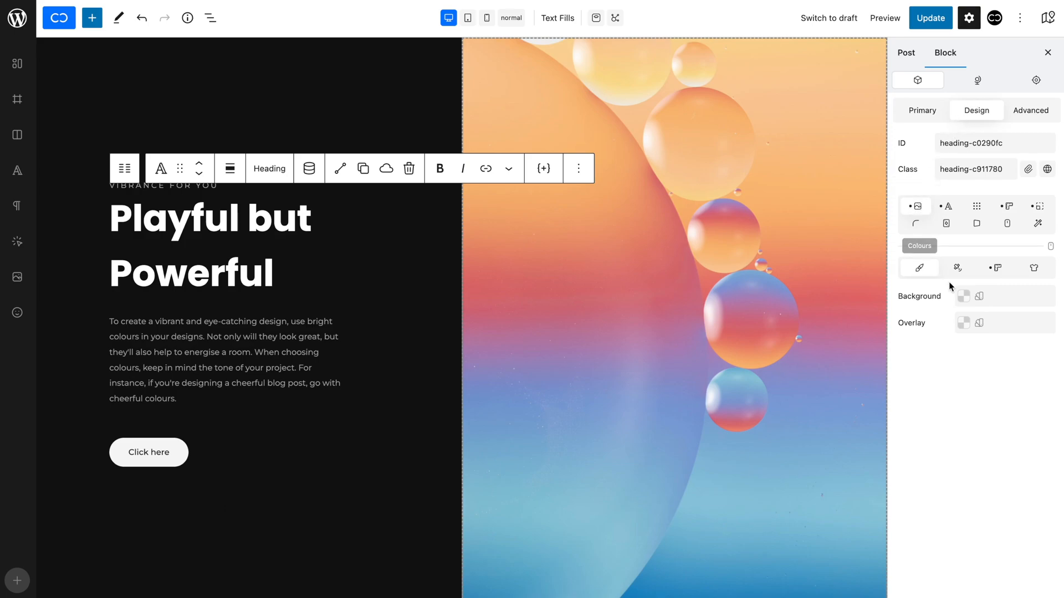
{"action": "left_click", "coordinate": [963, 295]}
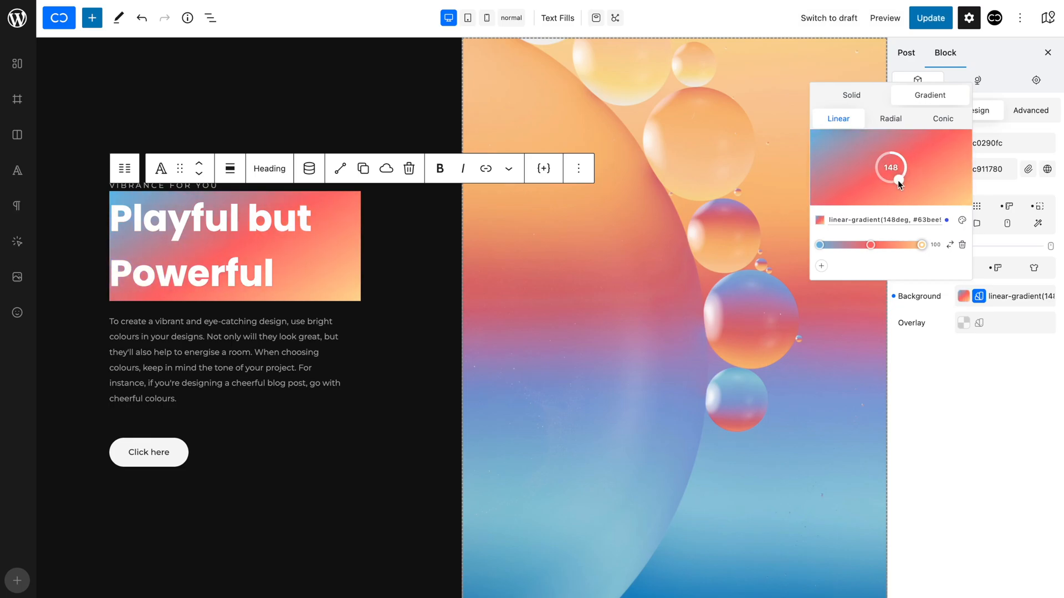
{"action": "left_click_drag", "start_coordinate": [903, 184], "coordinate": [892, 188]}
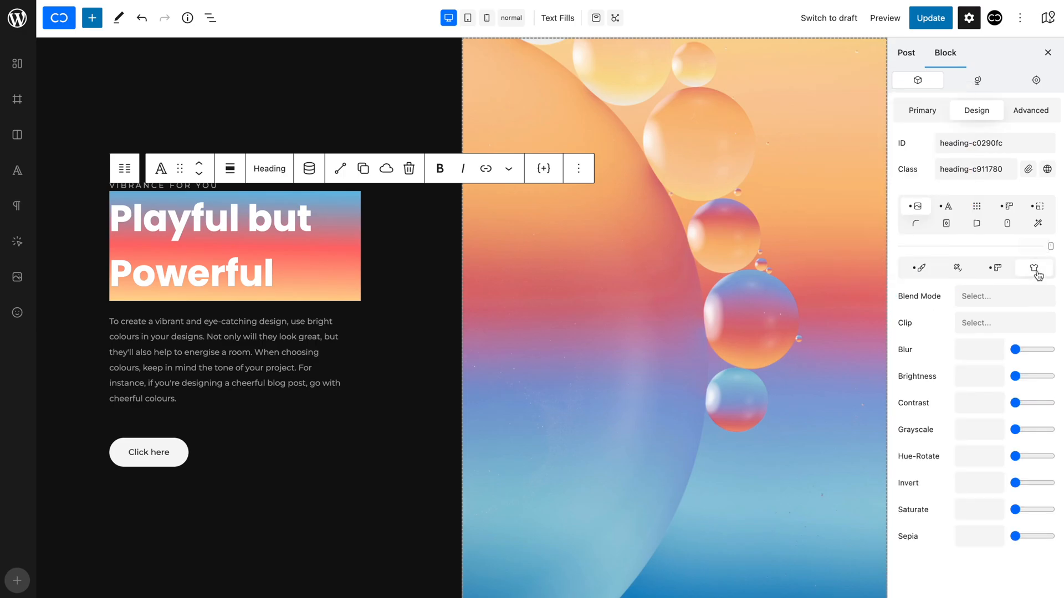
Set the heading's Clip to text and drag the text colour alpha to 0
{"action": "left_click", "coordinate": [1005, 323]}
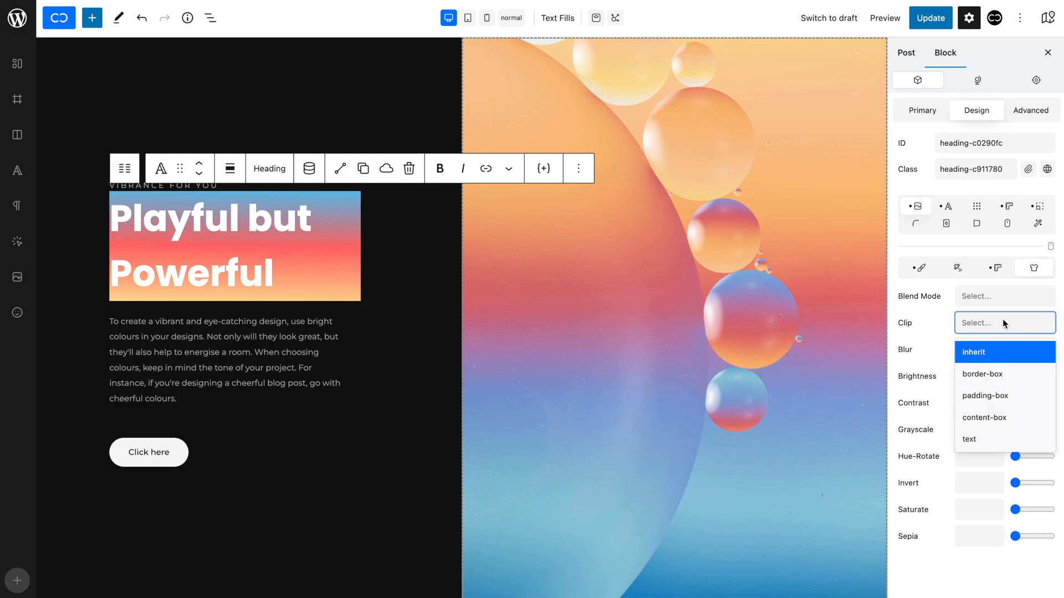
{"action": "left_click", "coordinate": [968, 439]}
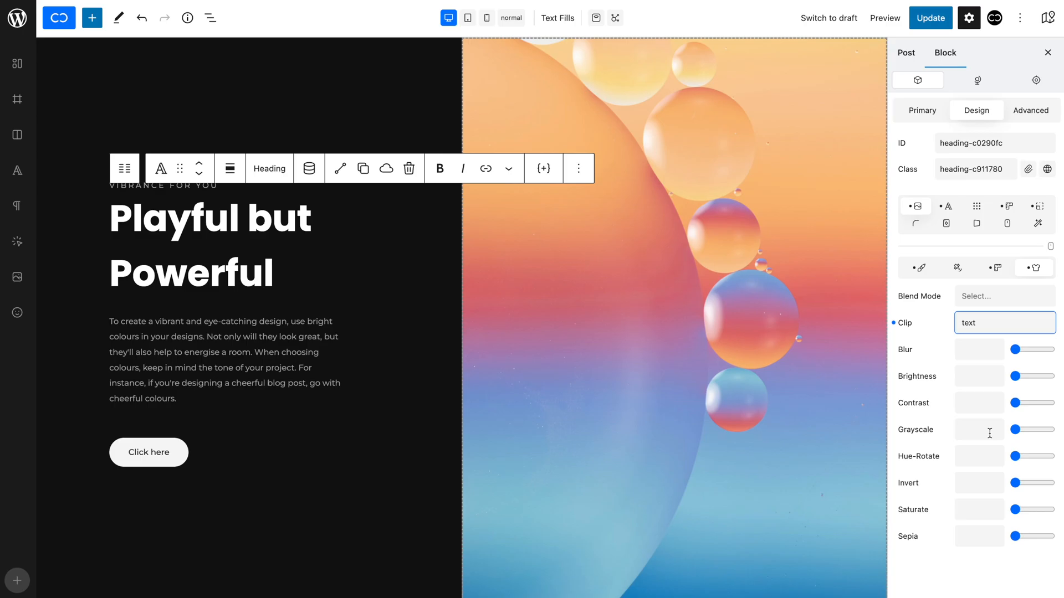
{"action": "left_click", "coordinate": [947, 206]}
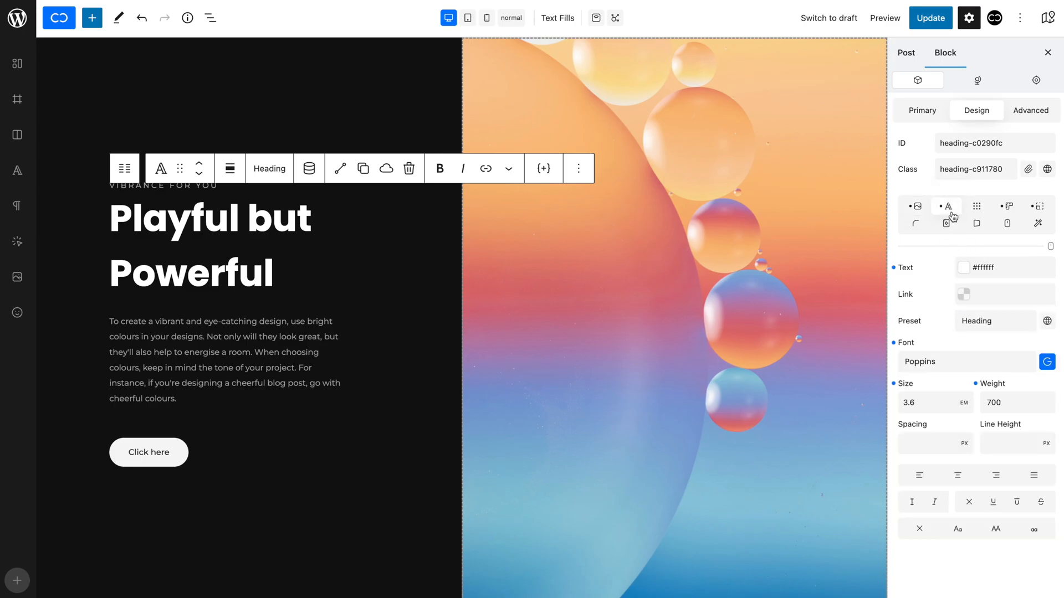
{"action": "left_click", "coordinate": [963, 268]}
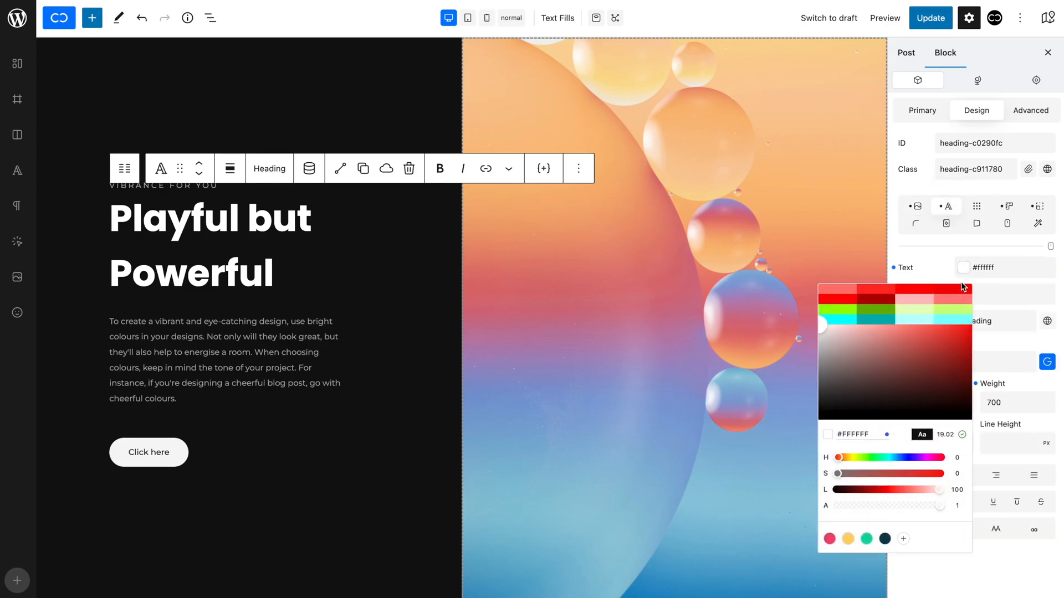
{"action": "left_click_drag", "start_coordinate": [943, 505], "coordinate": [828, 506]}
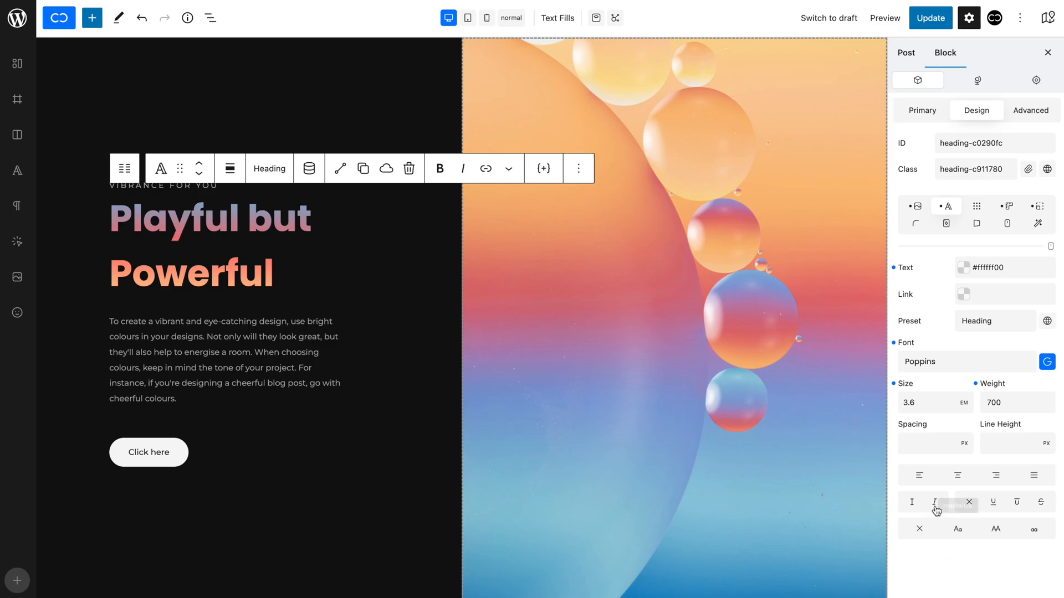
Reposition the middle gradient colour stop and rotate the gradient to about 198 degrees
{"action": "left_click", "coordinate": [915, 206]}
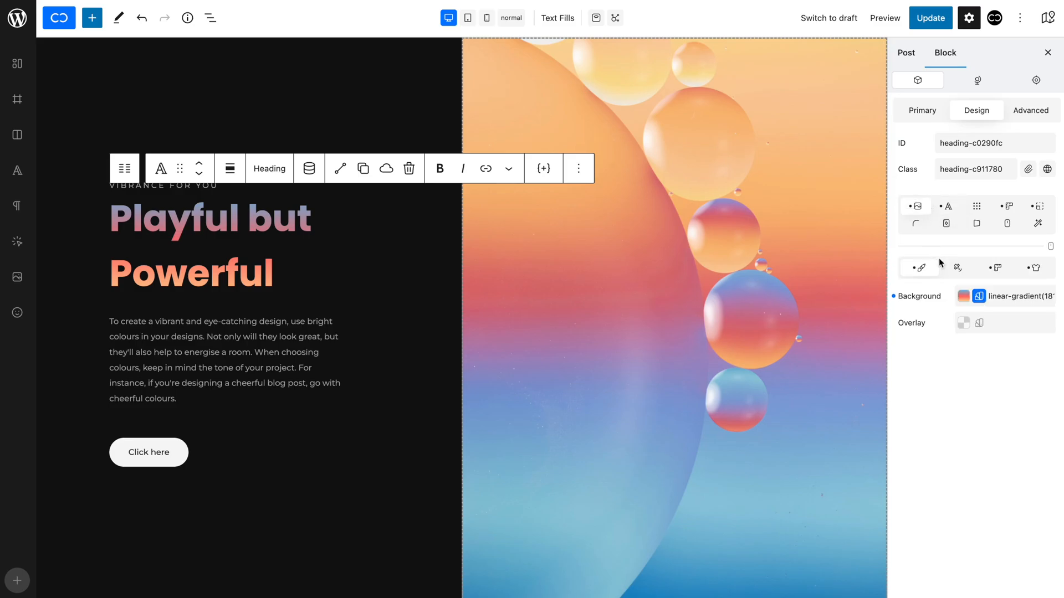
{"action": "left_click", "coordinate": [964, 296]}
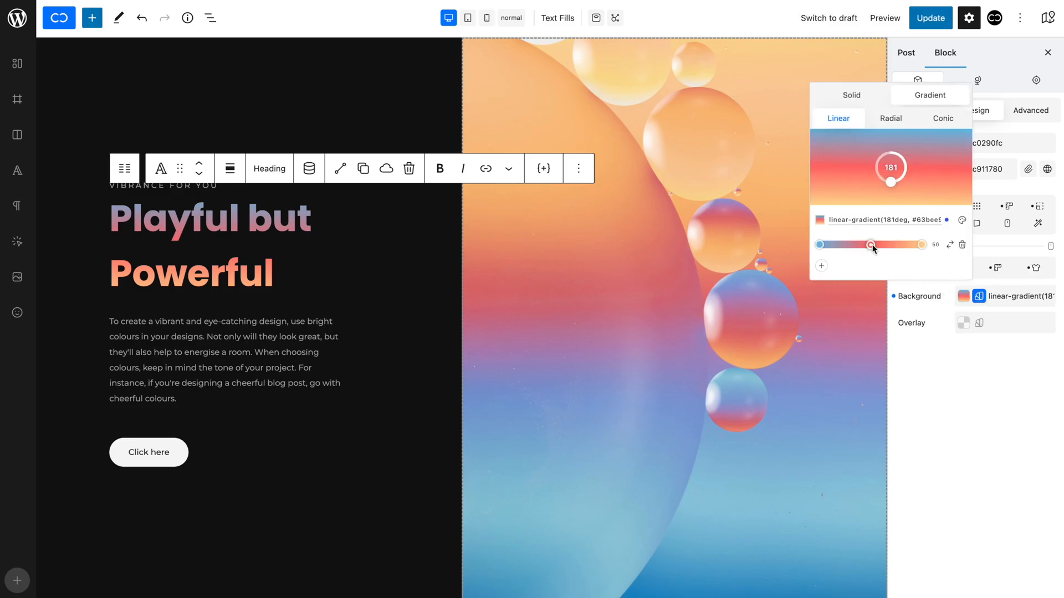
{"action": "left_click_drag", "start_coordinate": [873, 245], "coordinate": [892, 245]}
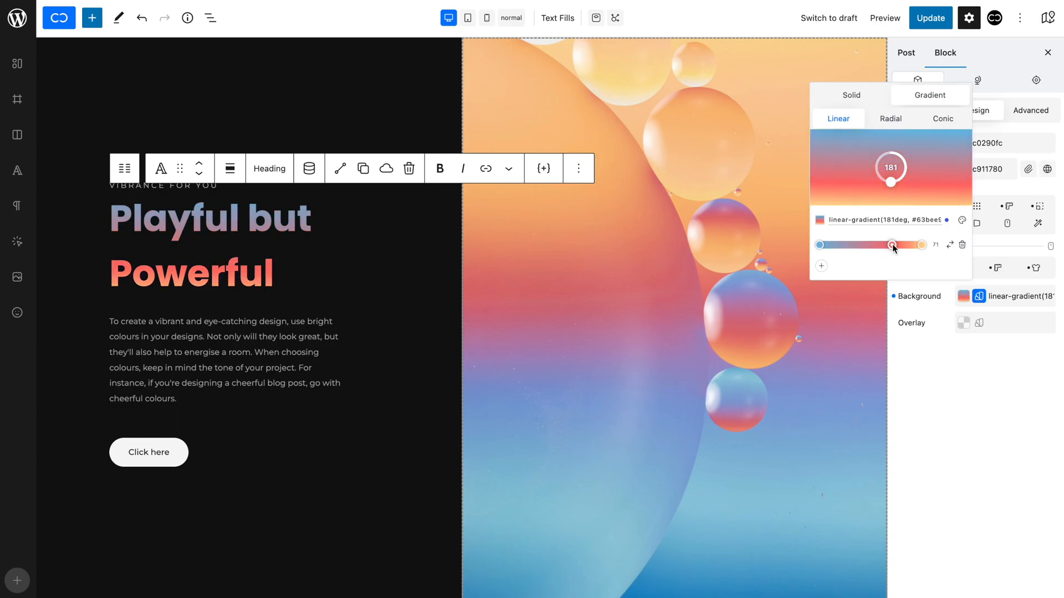
{"action": "left_click_drag", "start_coordinate": [892, 245], "coordinate": [867, 245]}
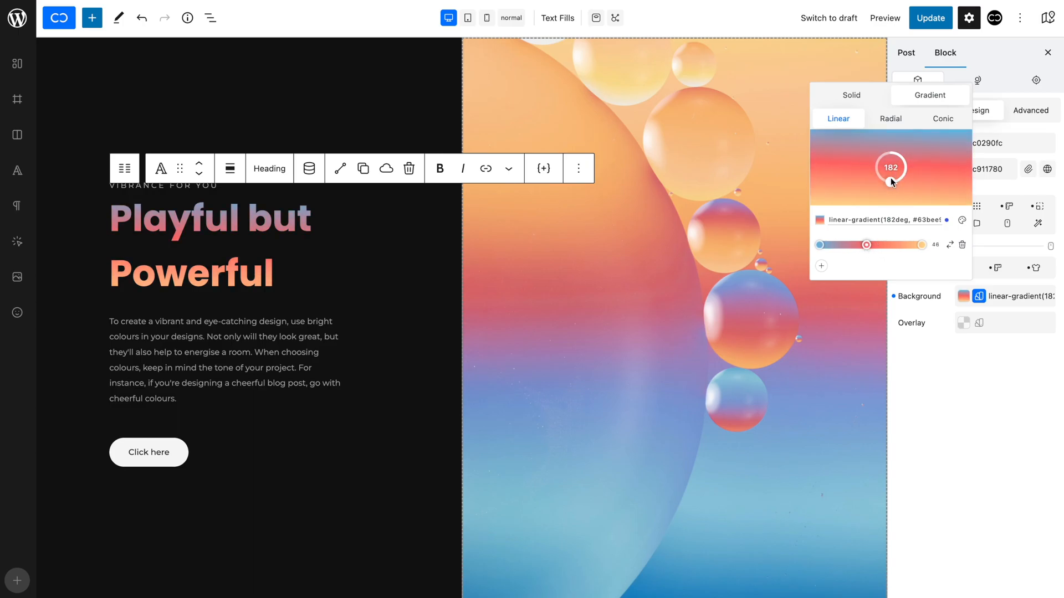
{"action": "left_click_drag", "start_coordinate": [891, 167], "coordinate": [901, 185]}
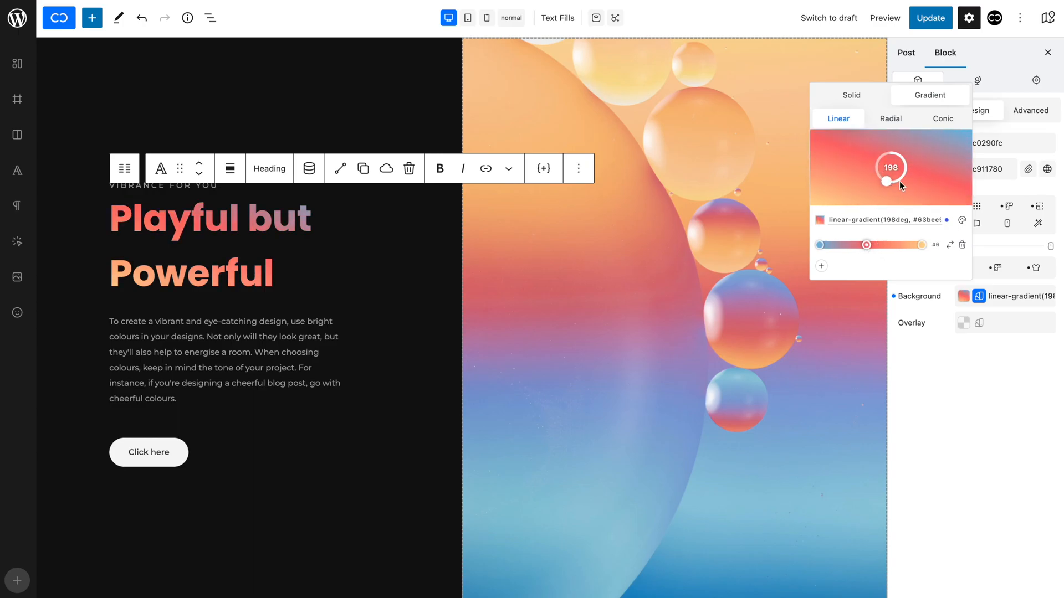
Try radial and conic gradients, then return to linear angled at about 205 degrees
{"action": "left_click", "coordinate": [891, 119]}
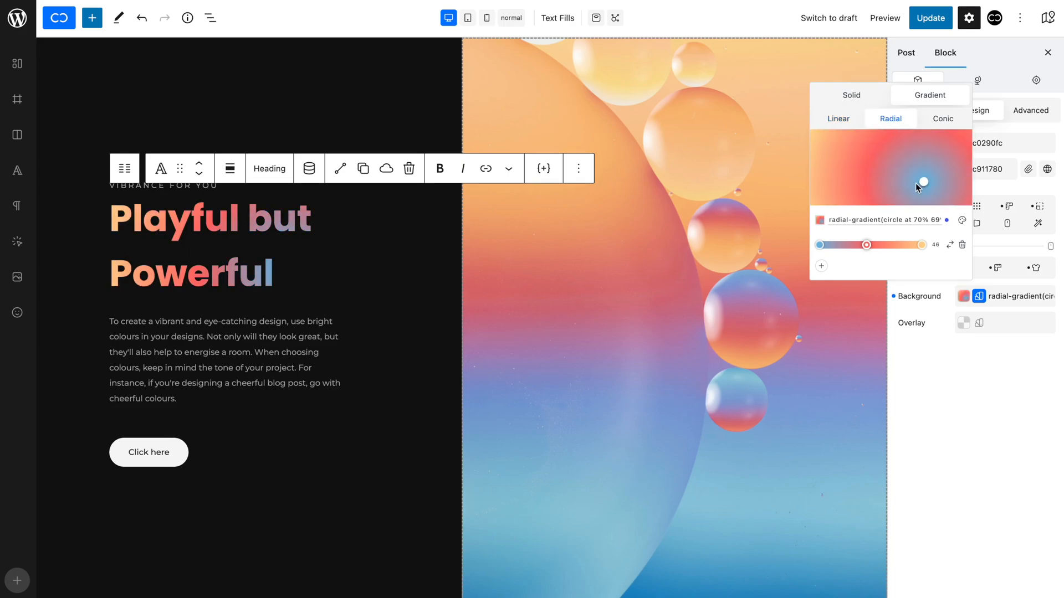
{"action": "left_click", "coordinate": [942, 119]}
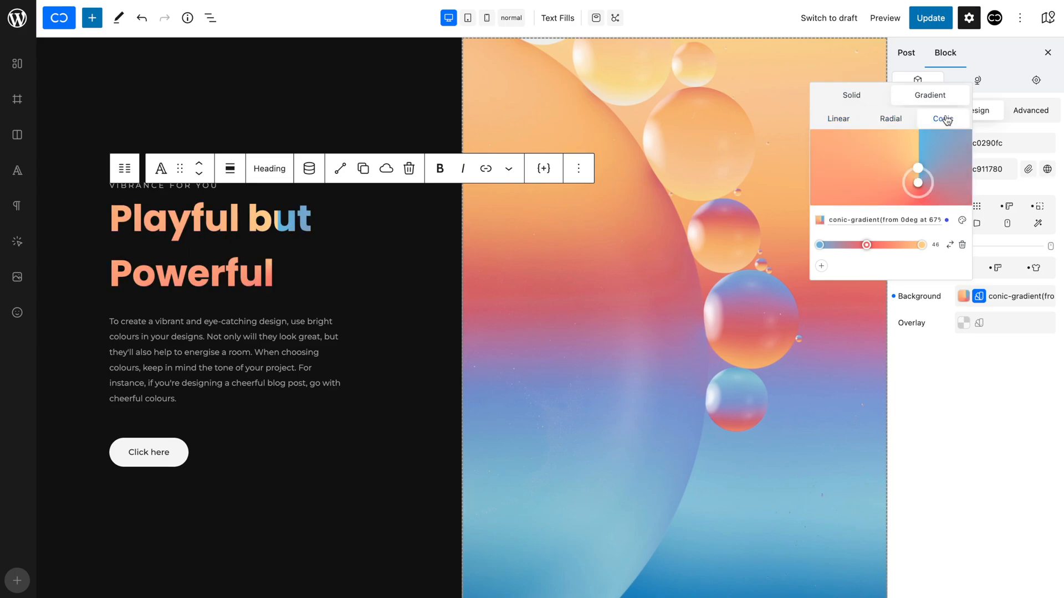
{"action": "left_click_drag", "start_coordinate": [907, 183], "coordinate": [879, 178]}
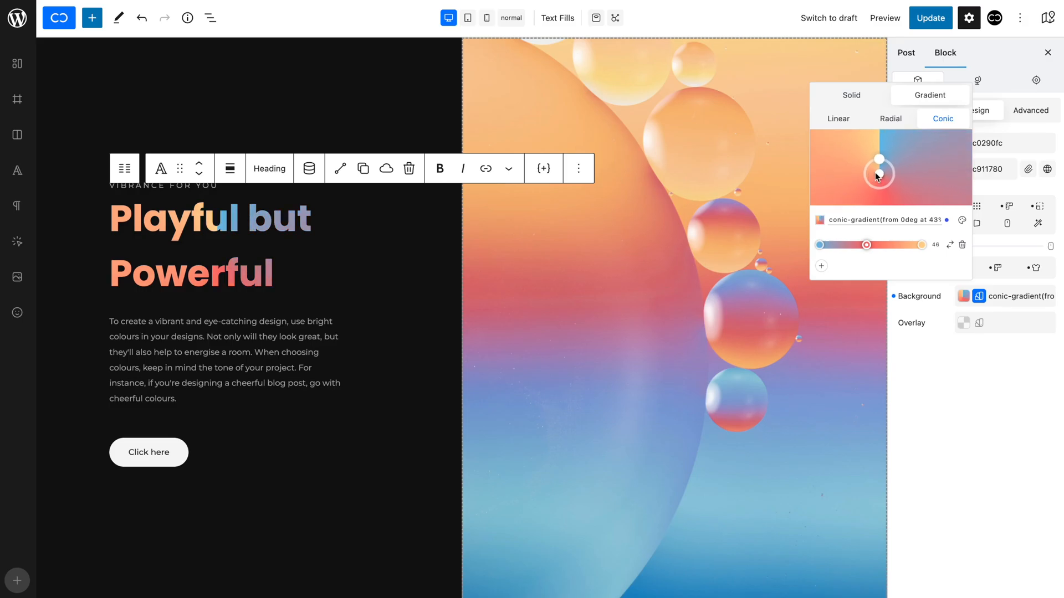
{"action": "left_click_drag", "start_coordinate": [880, 159], "coordinate": [856, 167]}
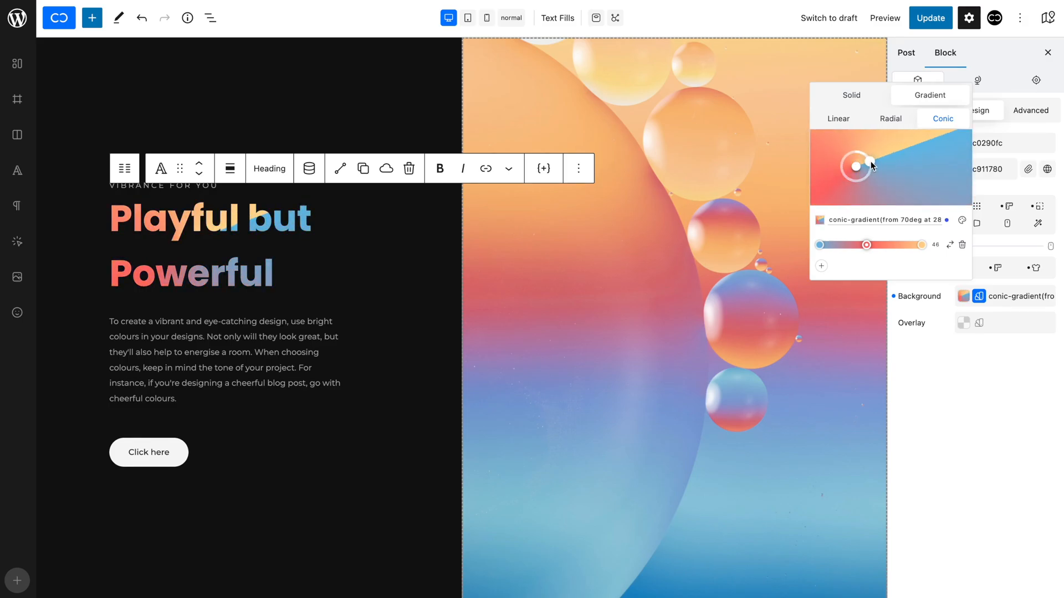
{"action": "left_click", "coordinate": [838, 119]}
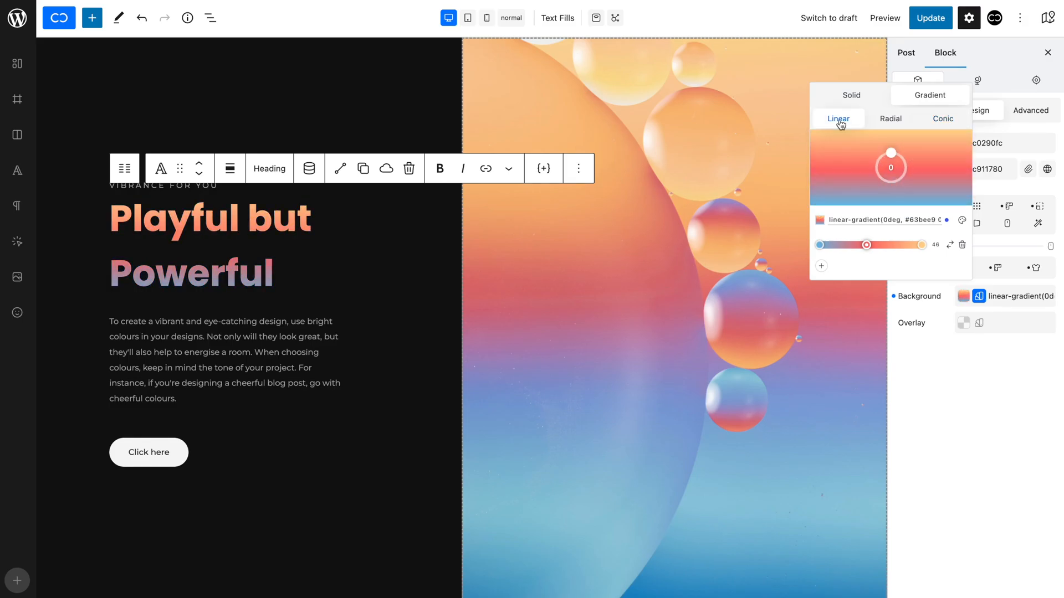
{"action": "mouse_move", "coordinate": [950, 245]}
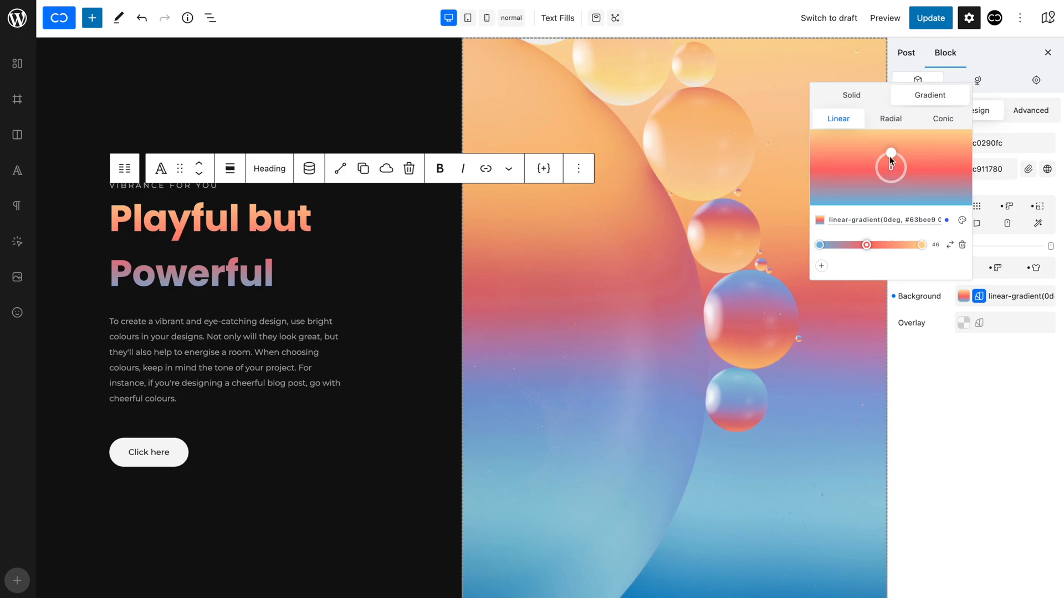
{"action": "left_click_drag", "start_coordinate": [890, 151], "coordinate": [868, 181]}
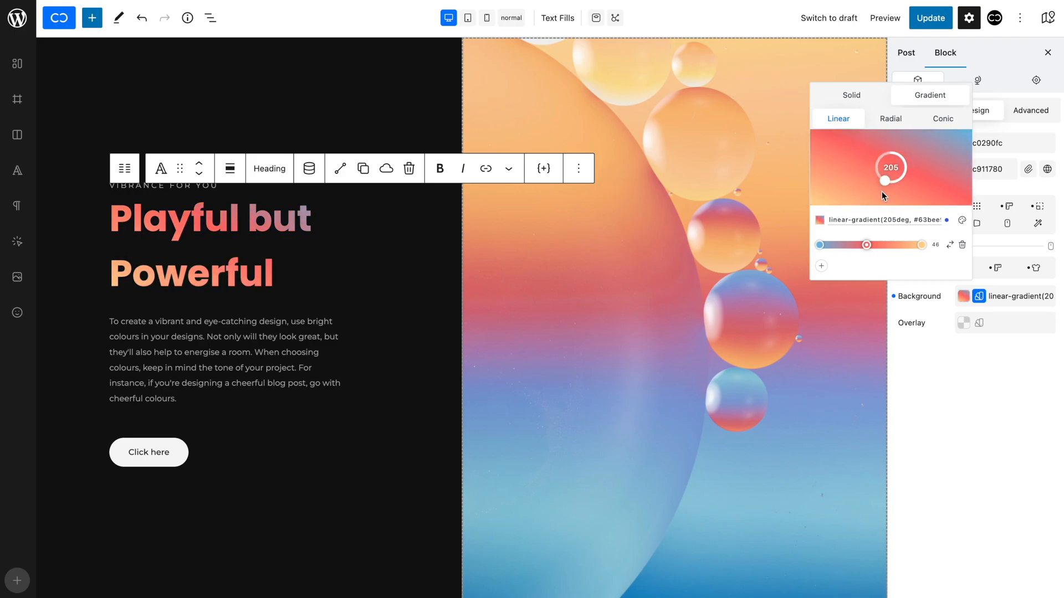
{"action": "left_click_drag", "start_coordinate": [911, 181], "coordinate": [905, 190]}
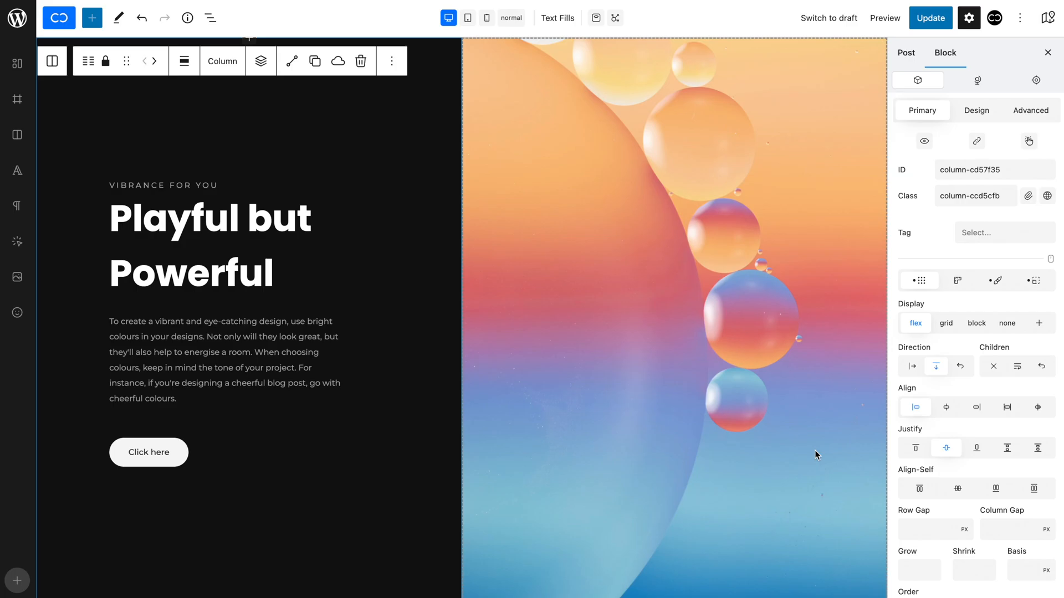
Set the orange-and-blue bubbles photo from the Media Library as the heading's background image
{"action": "left_click", "coordinate": [210, 217]}
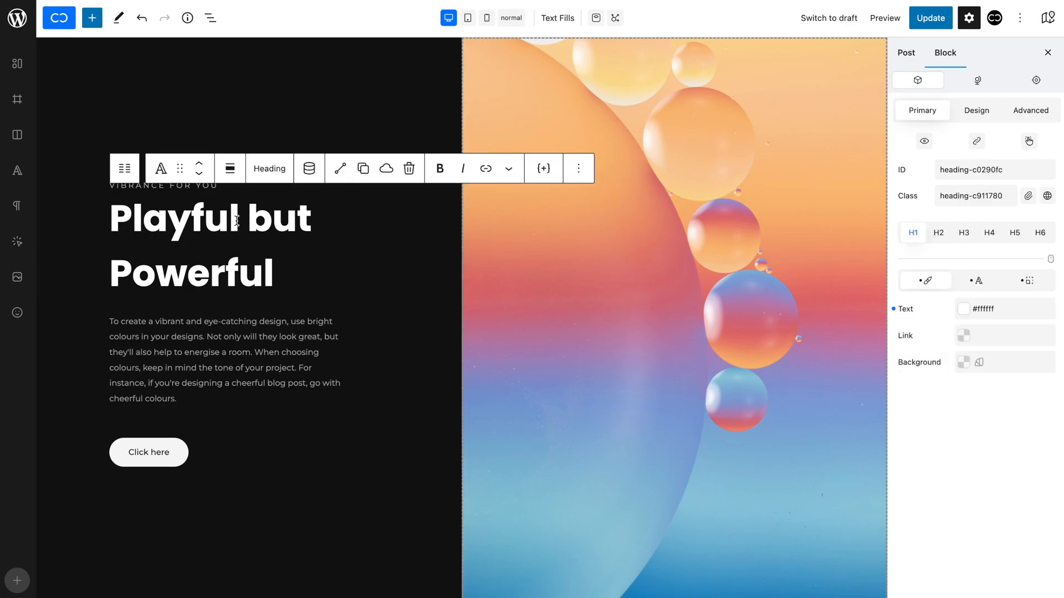
{"action": "left_click", "coordinate": [976, 110]}
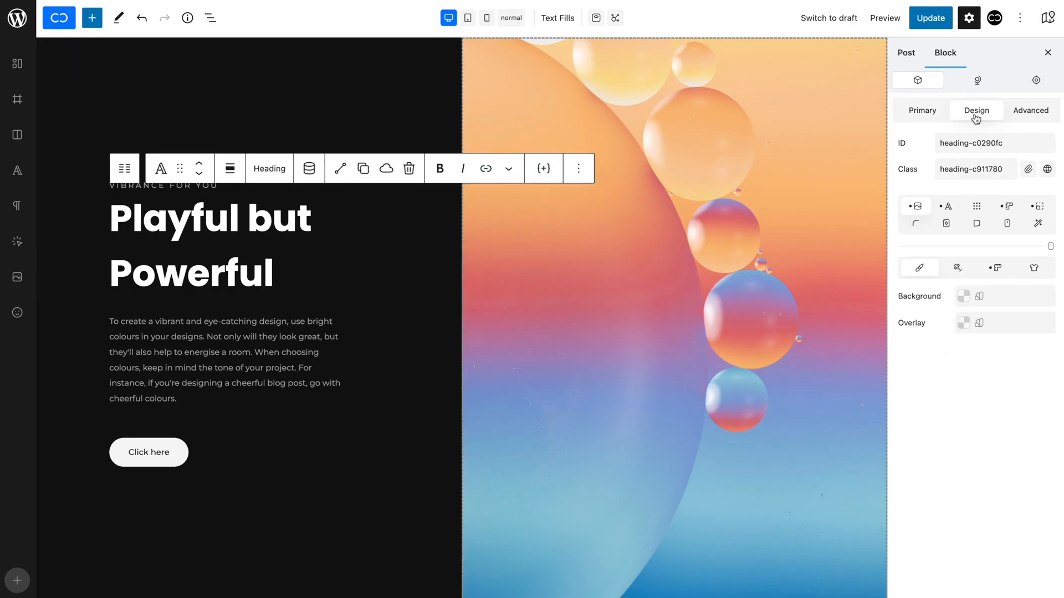
{"action": "left_click", "coordinate": [957, 267]}
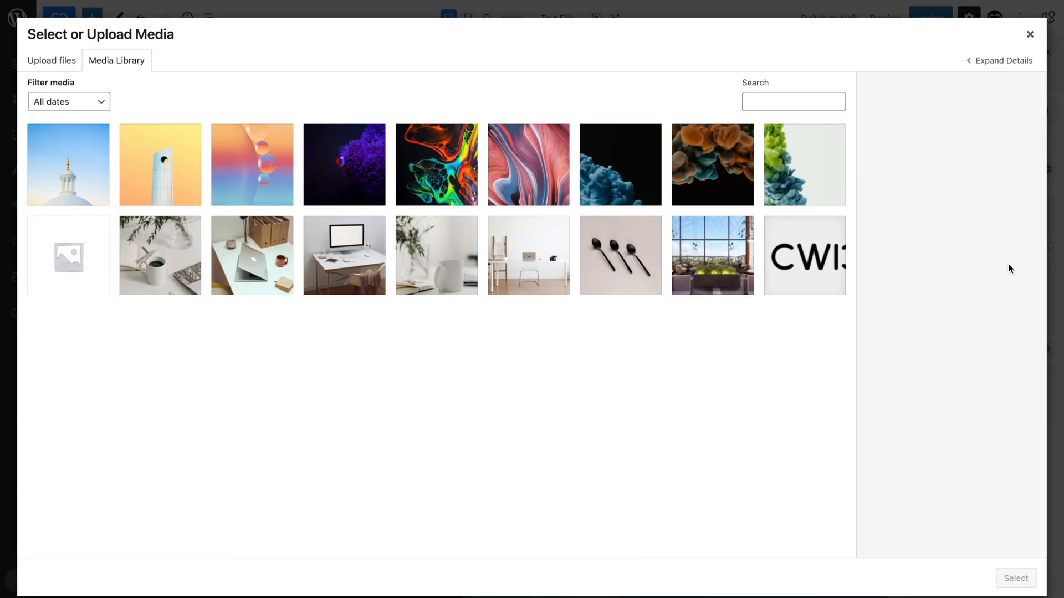
{"action": "left_click", "coordinate": [251, 164]}
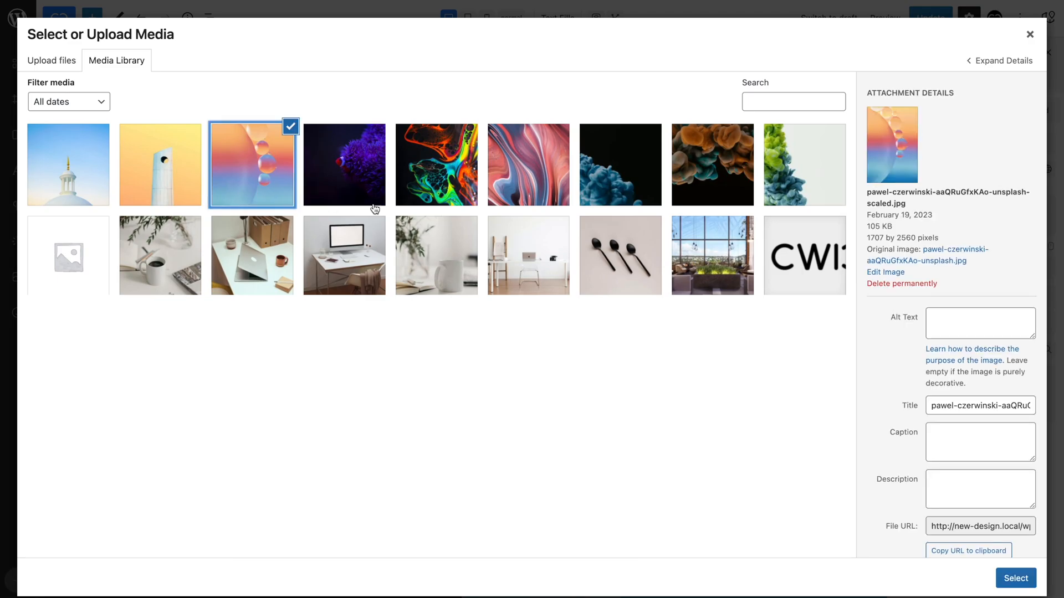
{"action": "left_click", "coordinate": [1017, 578]}
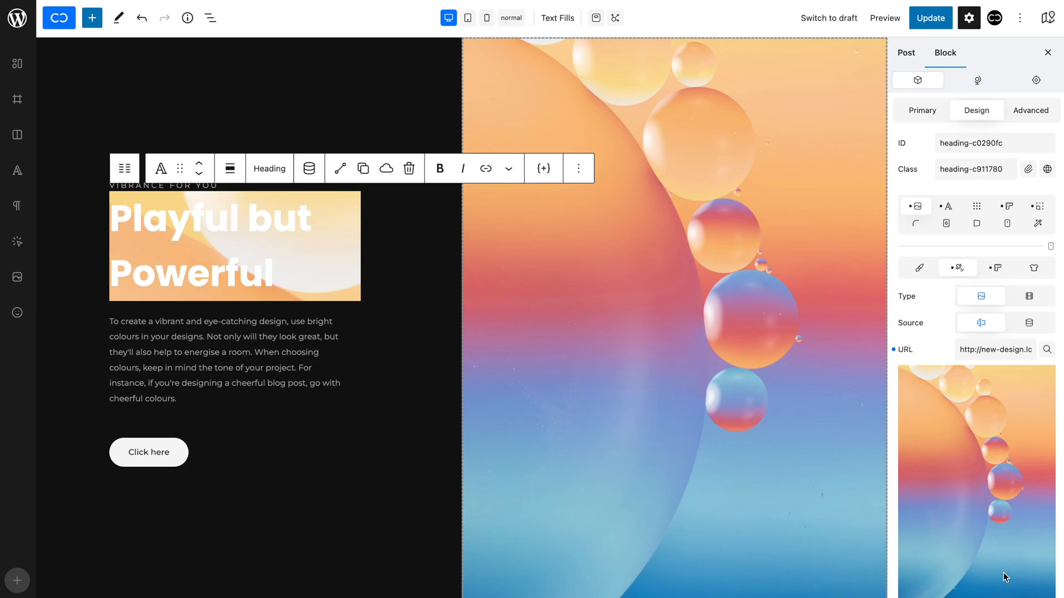
{"action": "left_click", "coordinate": [1034, 268]}
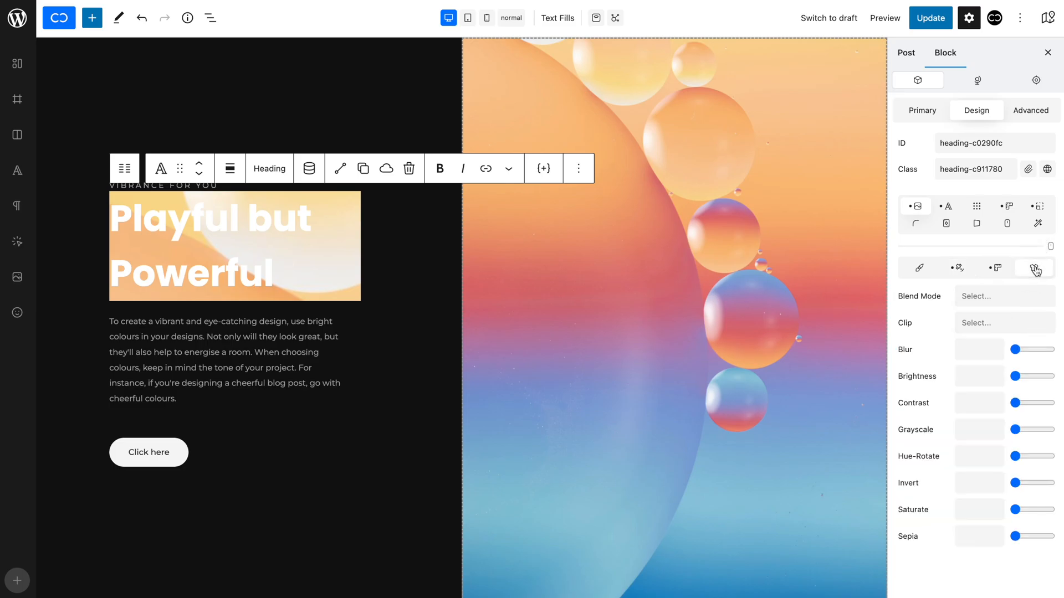
Clip the bubbles photo background to the heading text and edit the white text colour
{"action": "left_click", "coordinate": [1004, 322]}
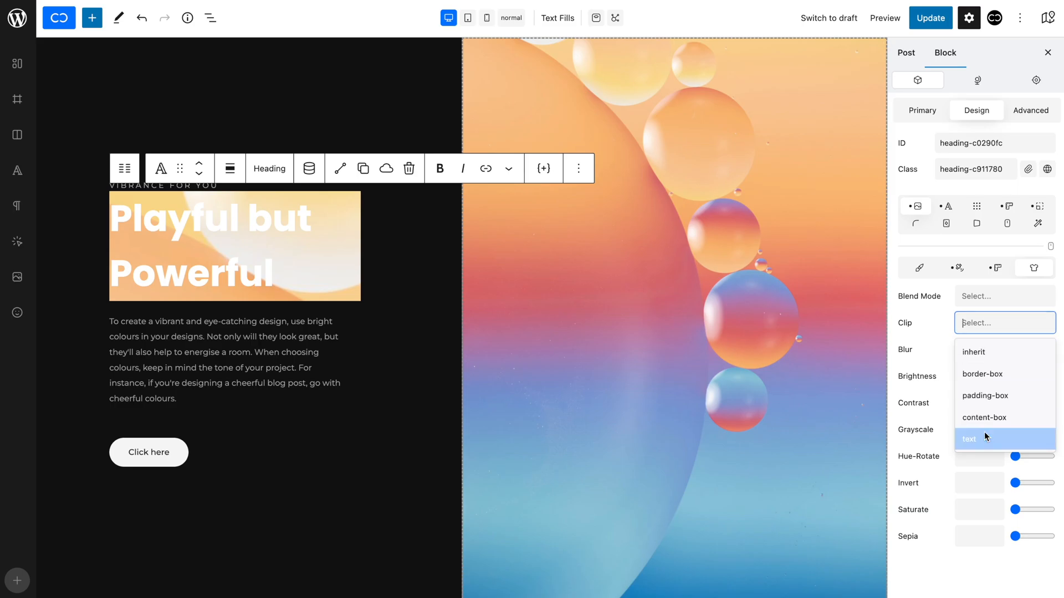
{"action": "left_click", "coordinate": [968, 439]}
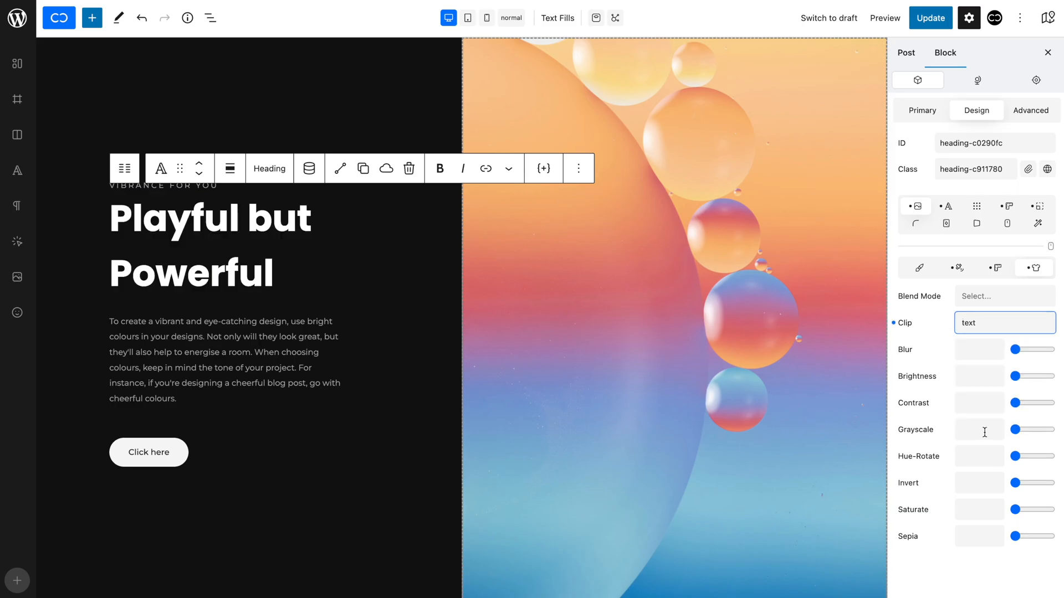
{"action": "left_click", "coordinate": [949, 206]}
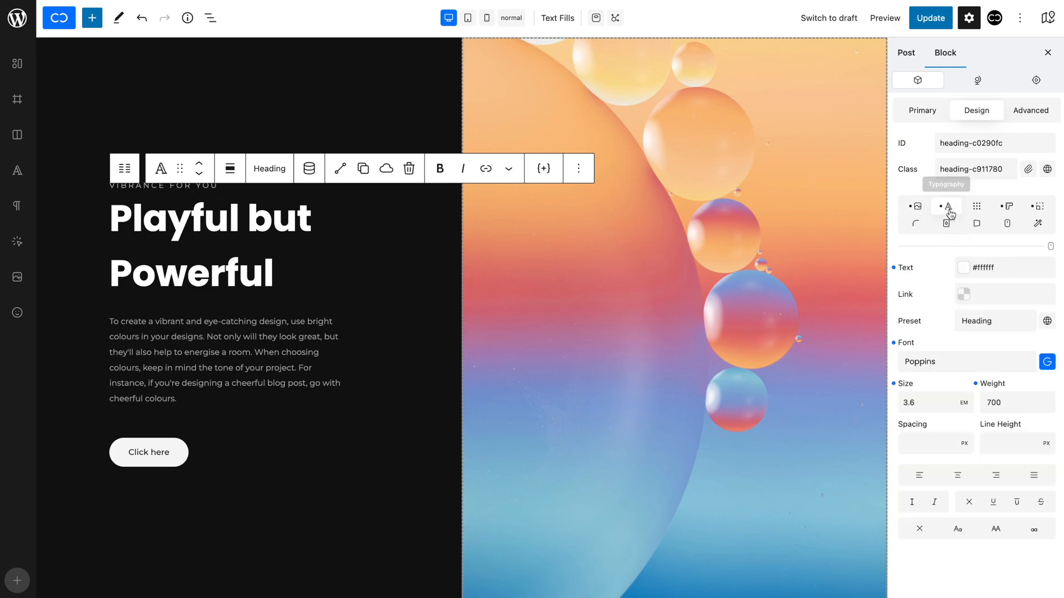
{"action": "left_click", "coordinate": [963, 268]}
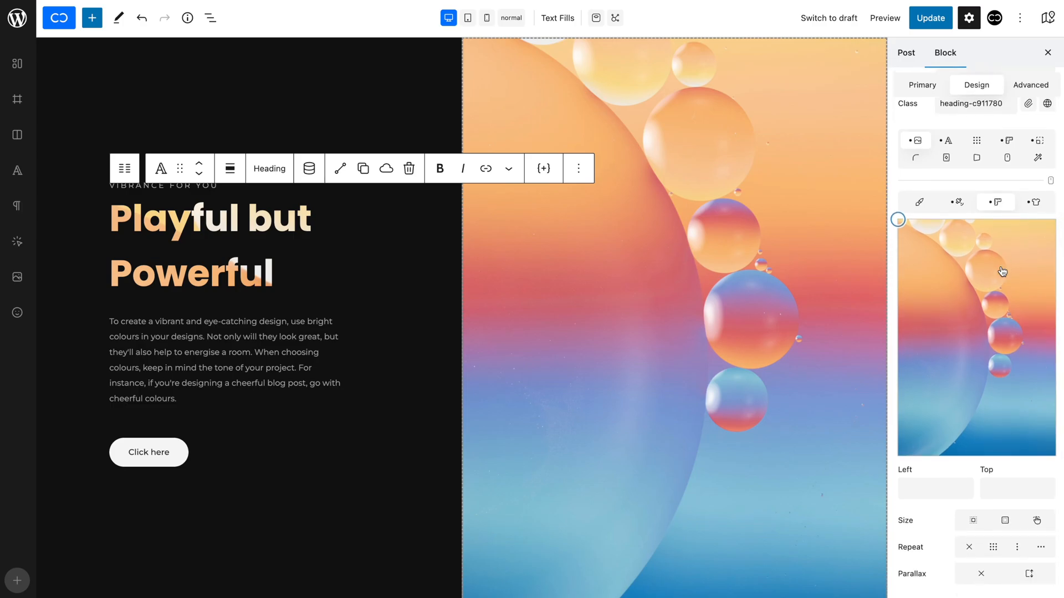
Drag the image focal point to Left 50, Top 34 so orange-pink fills the letters
{"action": "left_click_drag", "start_coordinate": [897, 219], "coordinate": [953, 394]}
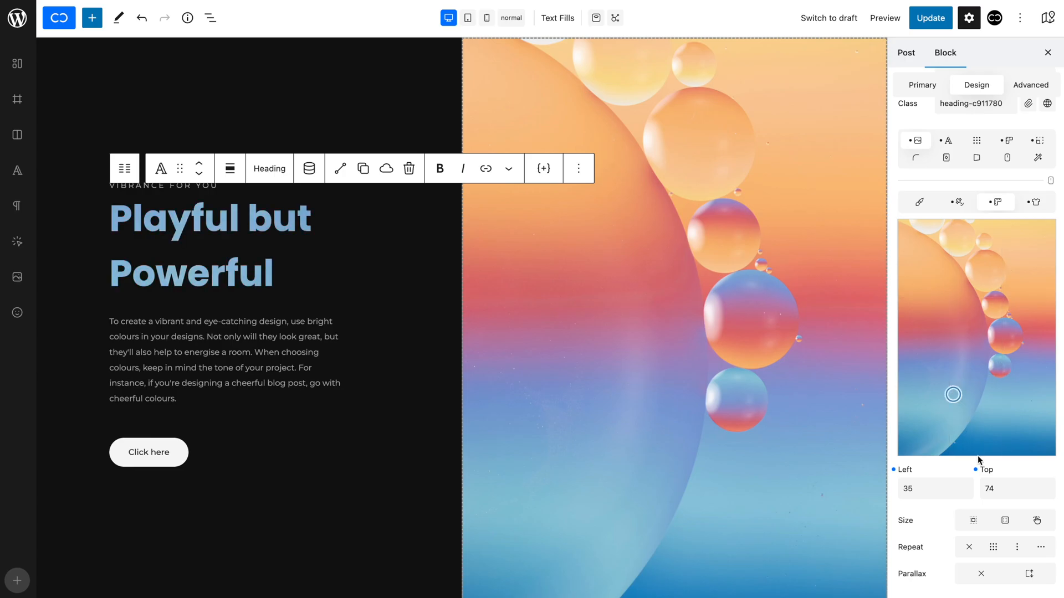
{"action": "left_click_drag", "start_coordinate": [952, 394], "coordinate": [981, 330]}
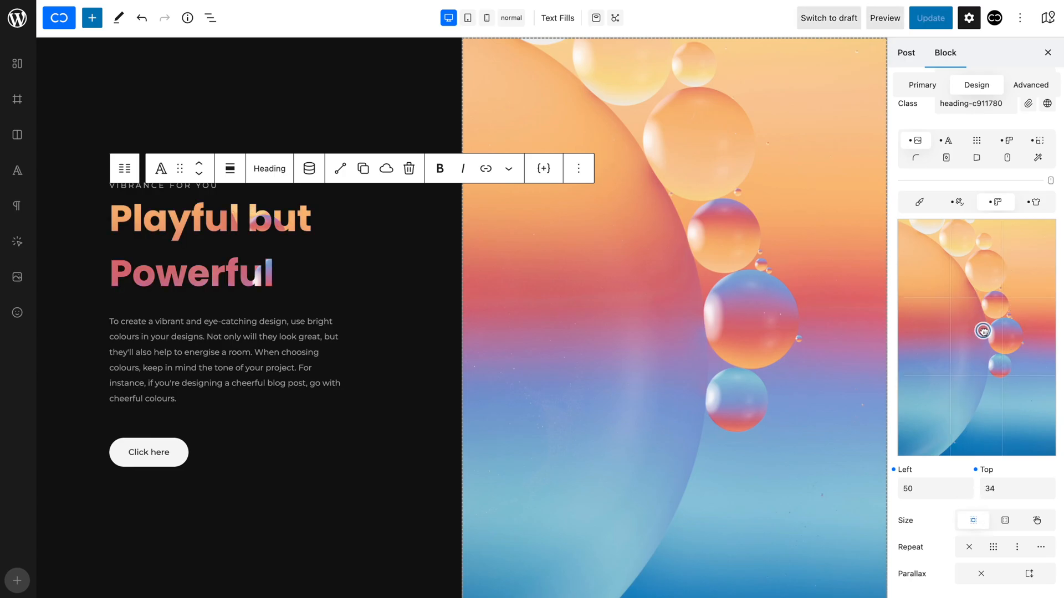